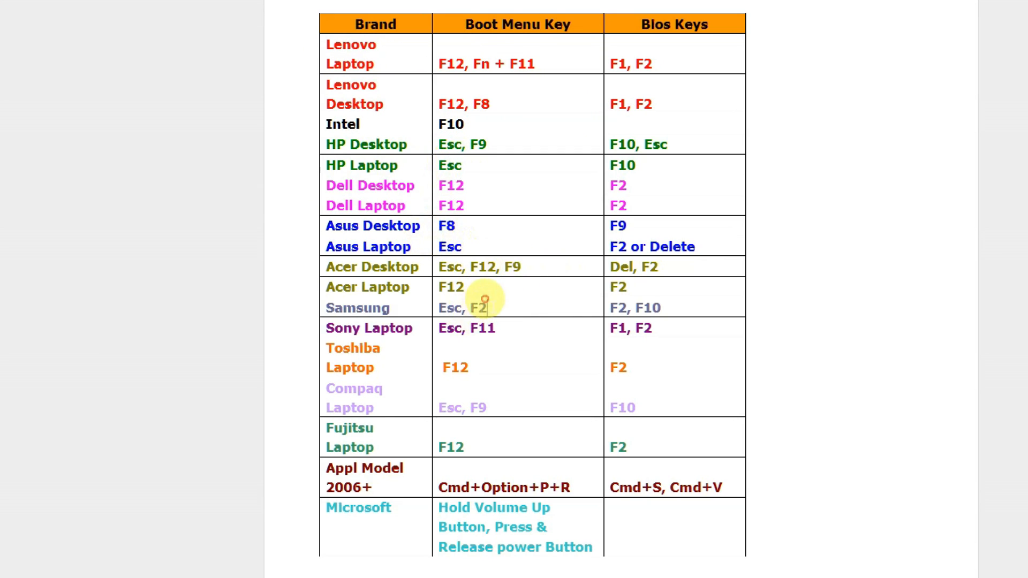
Choose Samsung's F2 boot key and go to the Security page showing installed passwords
double_click(479, 308)
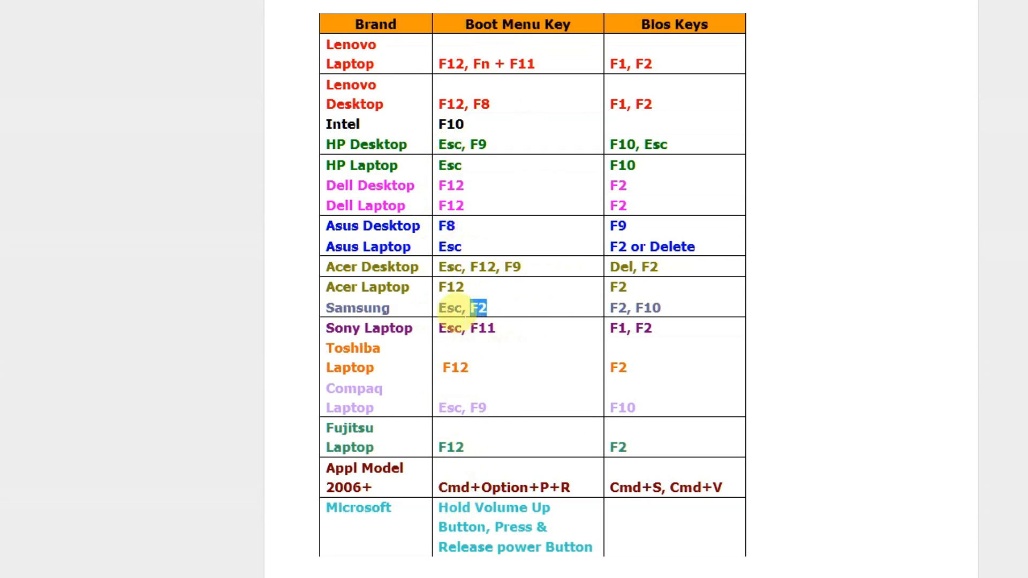
mouse_move(735, 315)
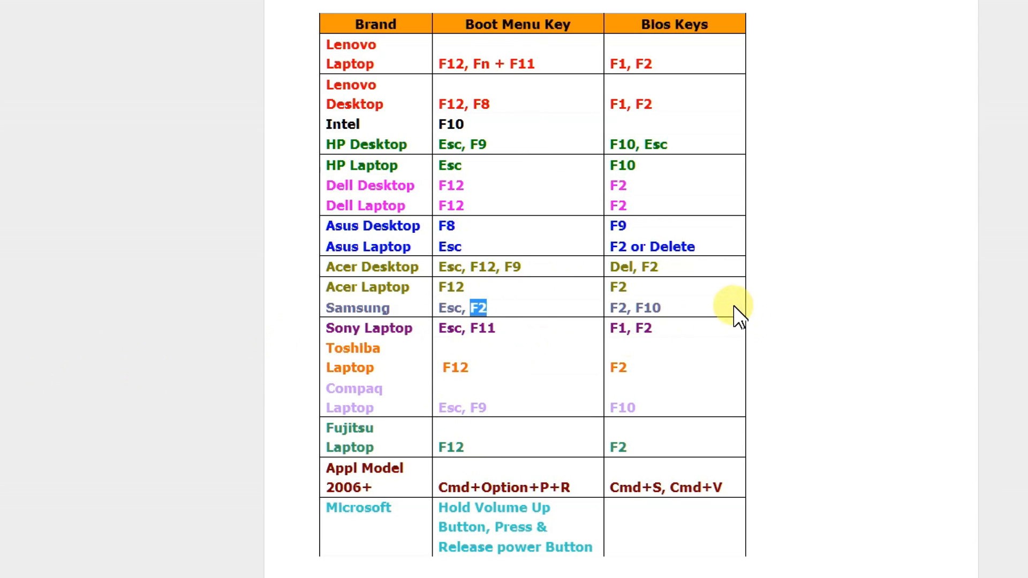
mouse_move(75, 392)
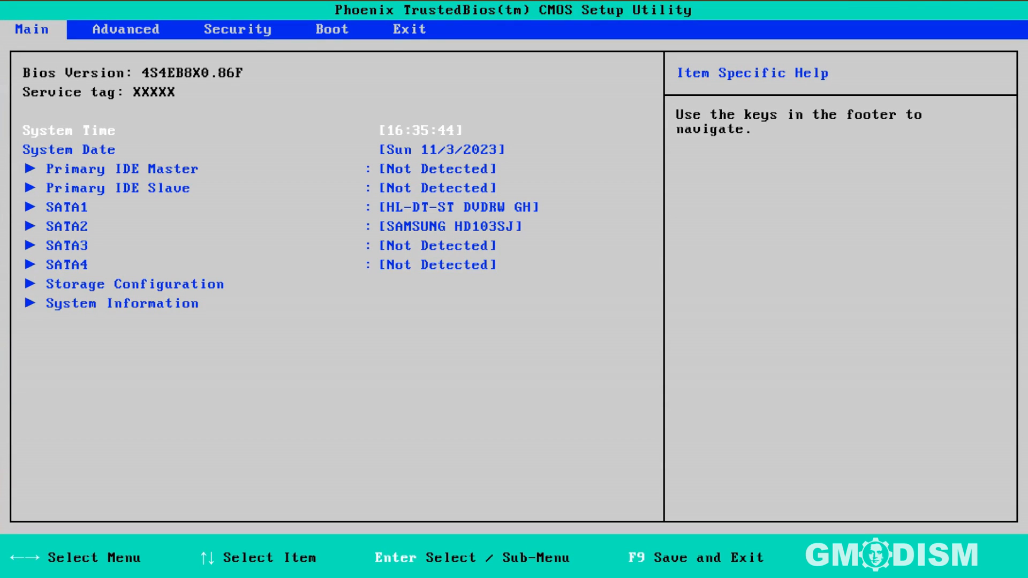
mouse_move(331, 30)
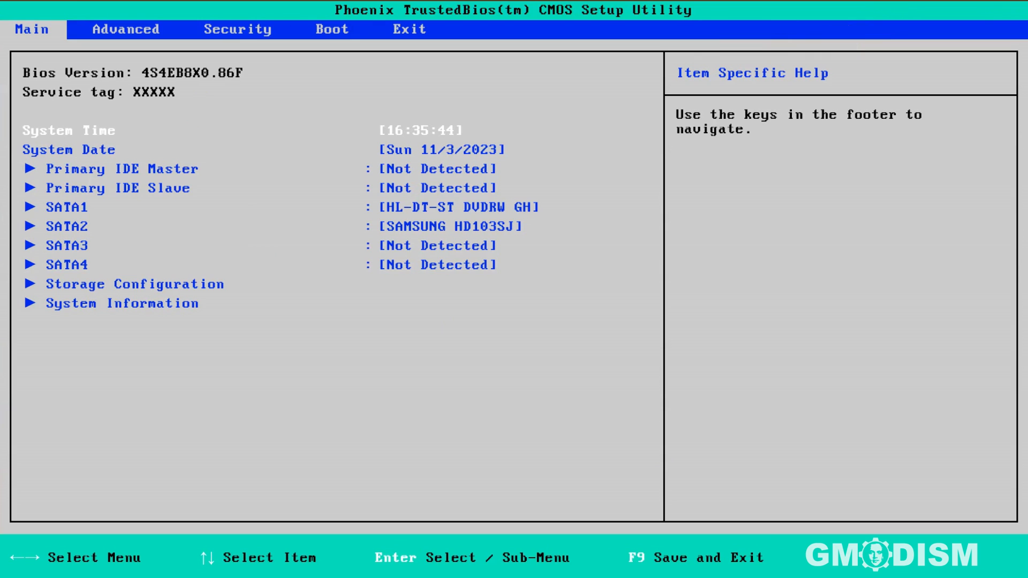
left_click(238, 30)
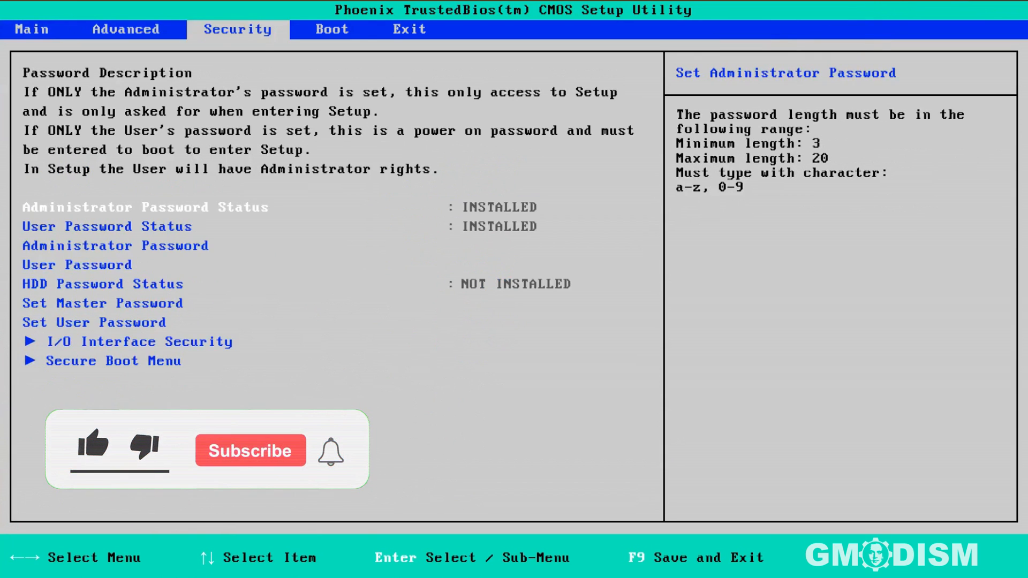
Review the Boot priority order, then move to the Exit page with Save Changes and Exit
left_click(331, 29)
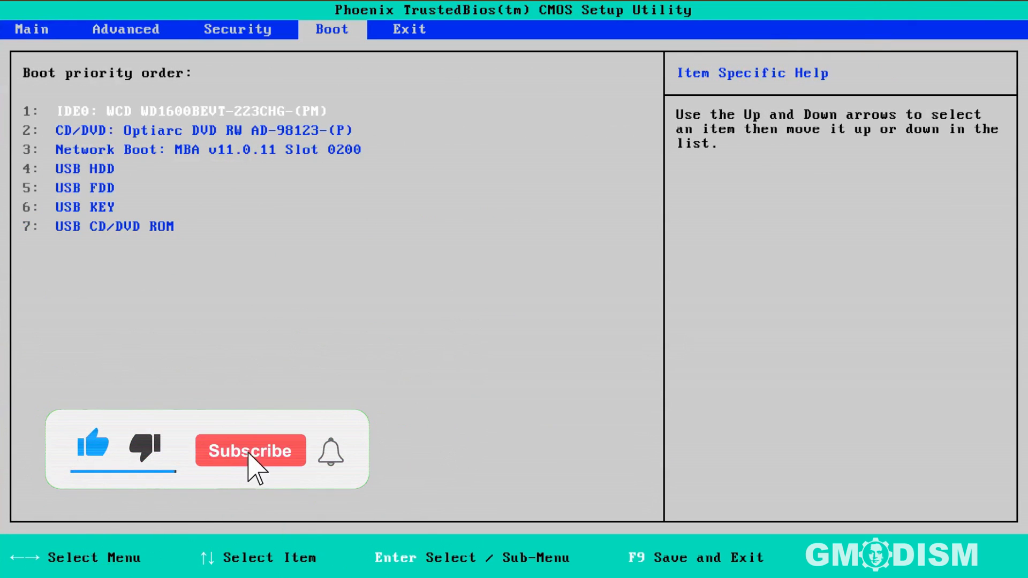
left_click(250, 451)
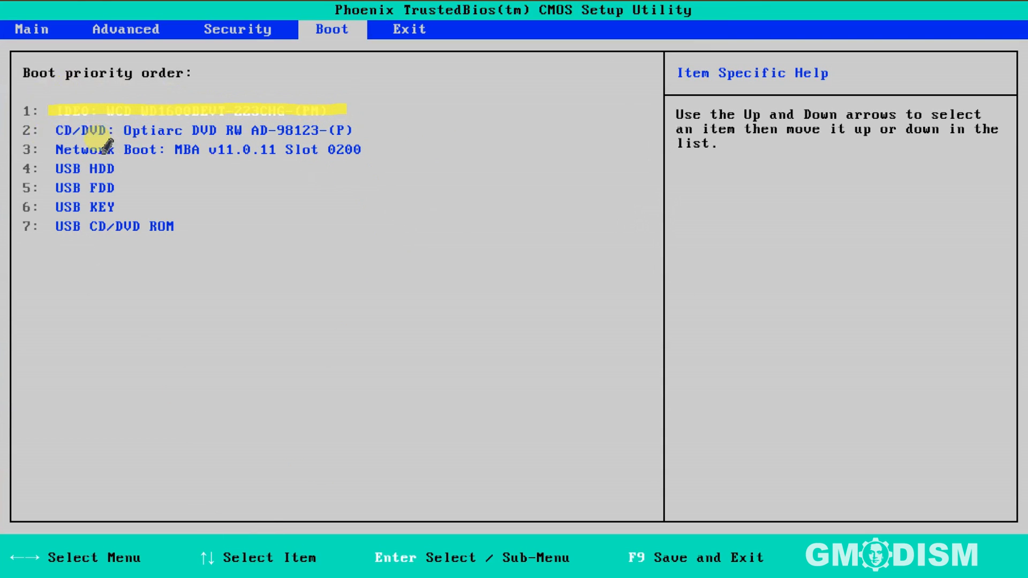
mouse_move(197, 236)
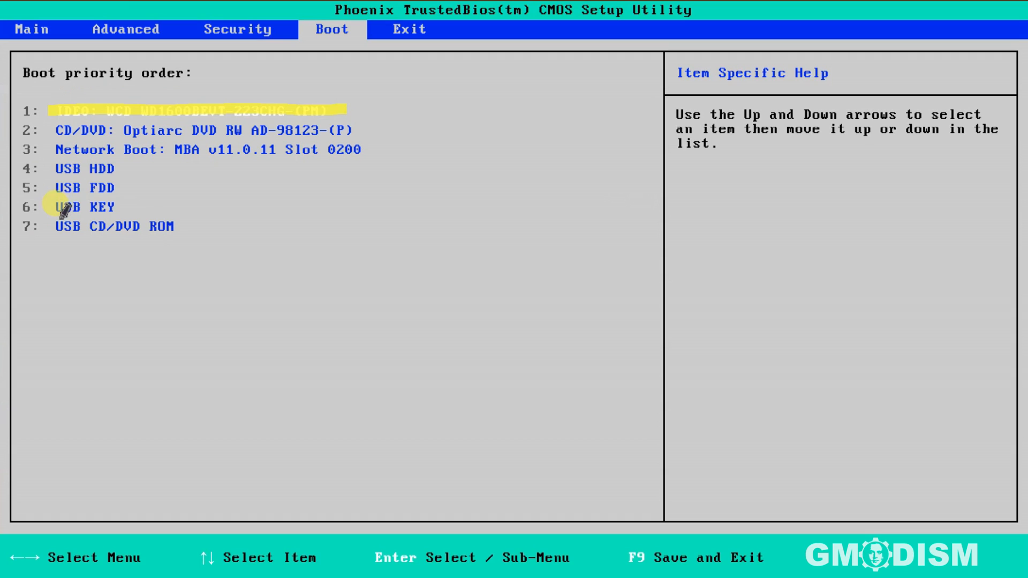
left_click(84, 207)
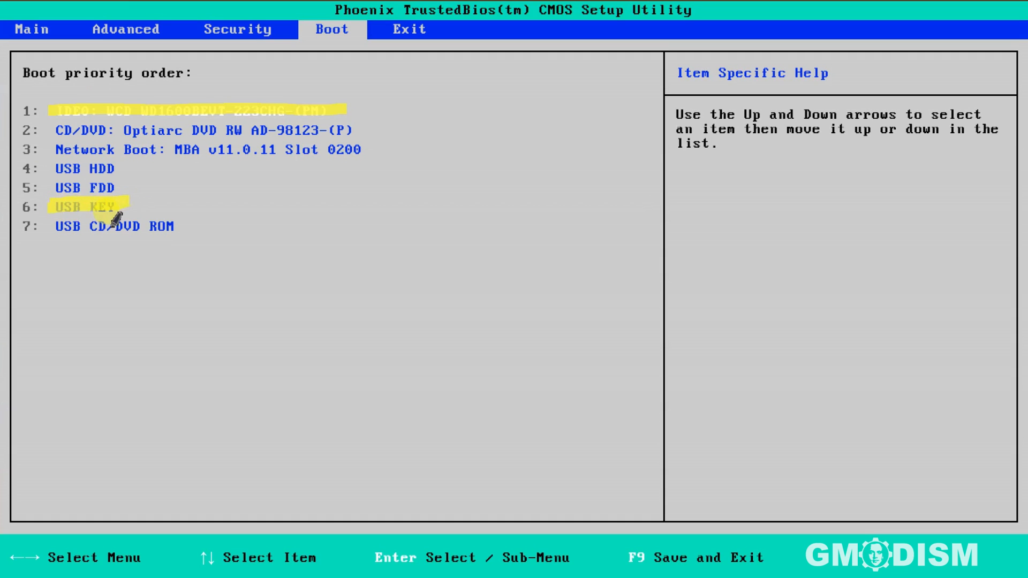
mouse_move(65, 96)
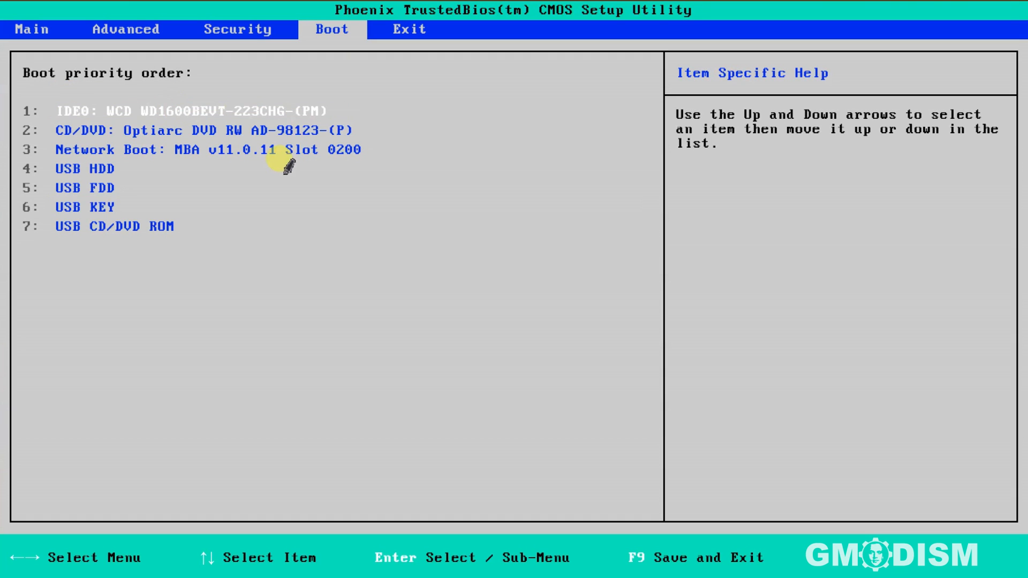
left_click(409, 30)
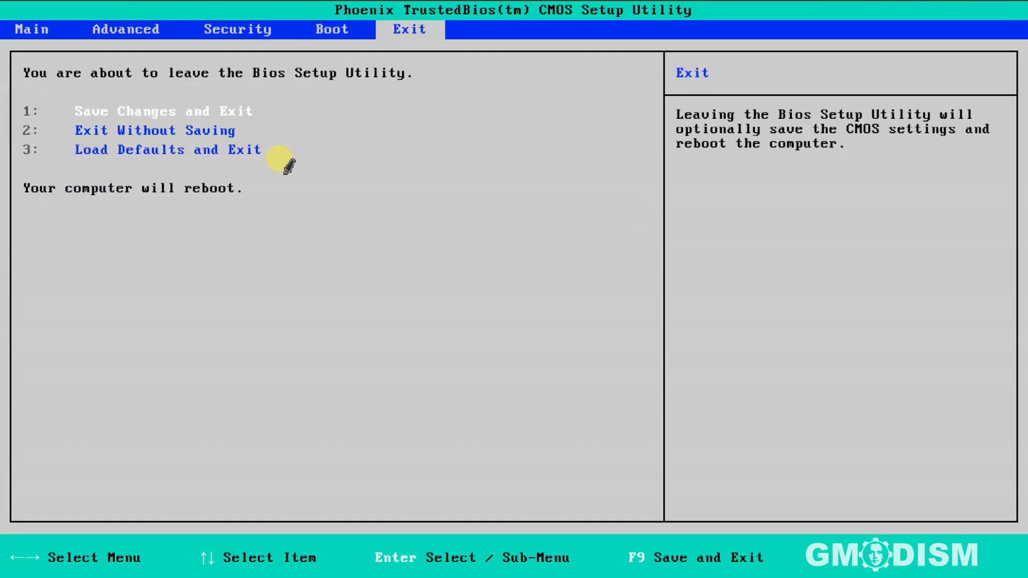